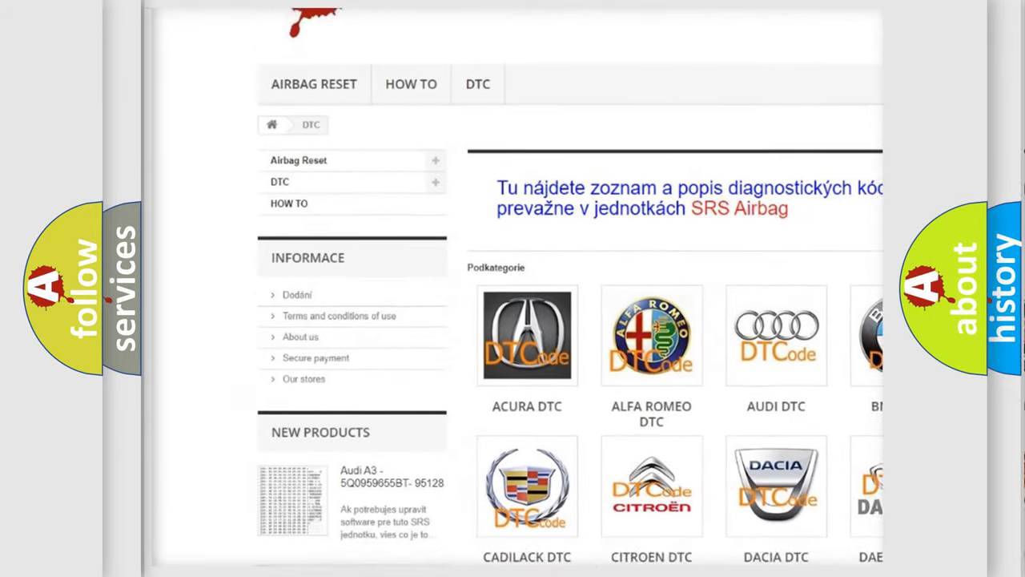
{"action": "scroll", "scroll_direction": "down", "scroll_amount": 3}
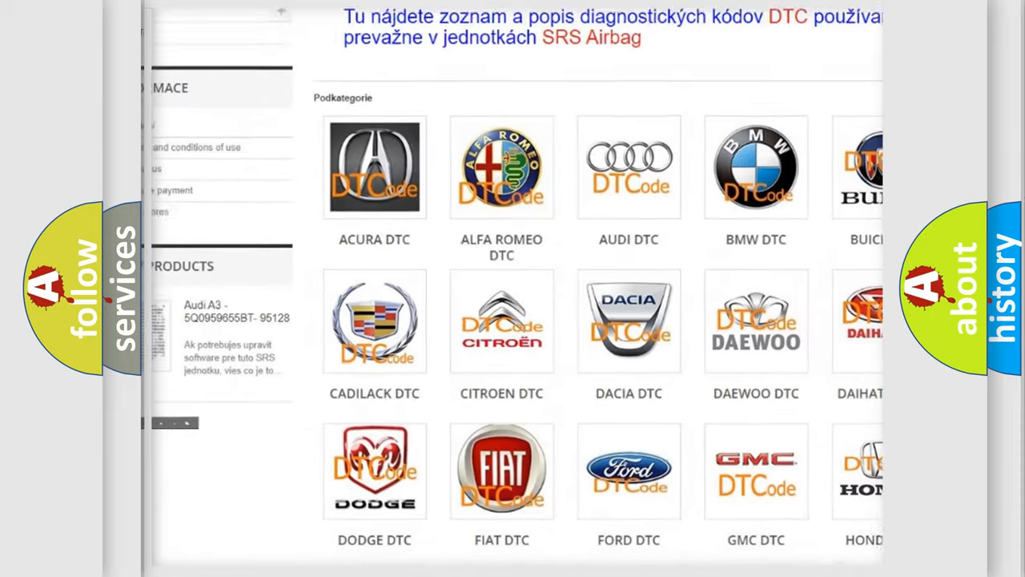
{"action": "scroll", "scroll_direction": "down", "scroll_amount": 3}
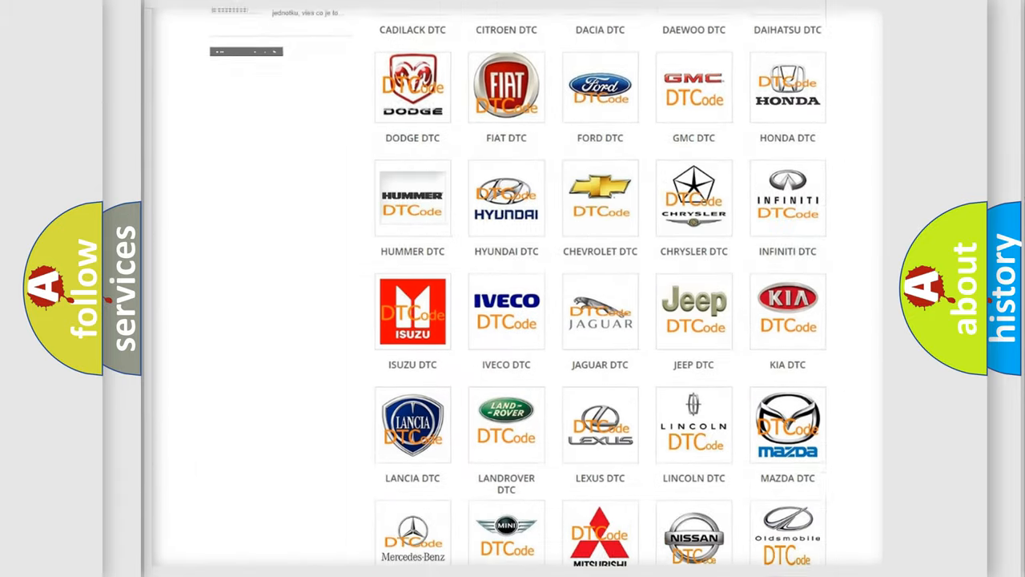
{"action": "scroll", "scroll_direction": "down", "scroll_amount": 3}
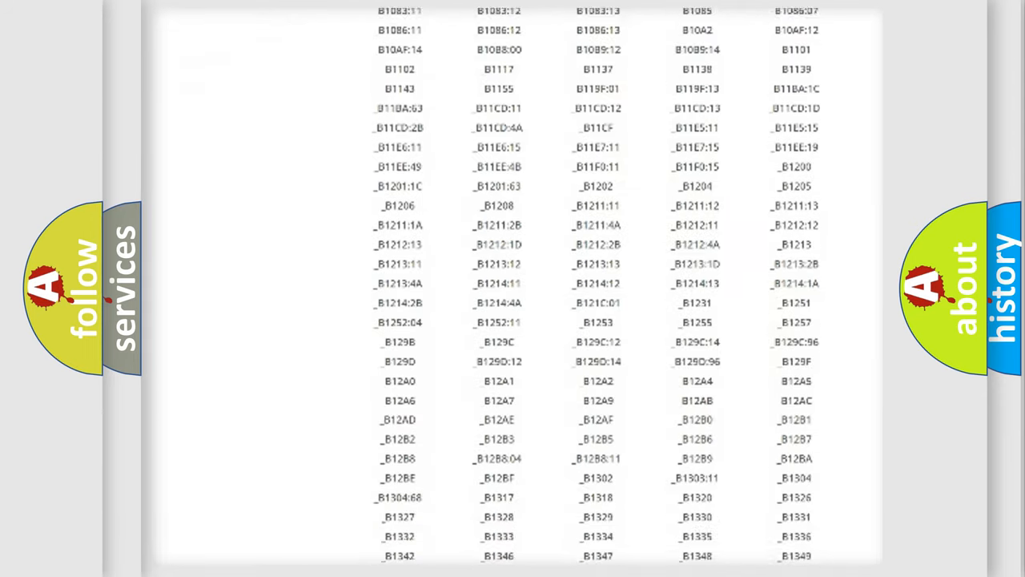
{"action": "scroll", "scroll_direction": "down", "scroll_amount": 3}
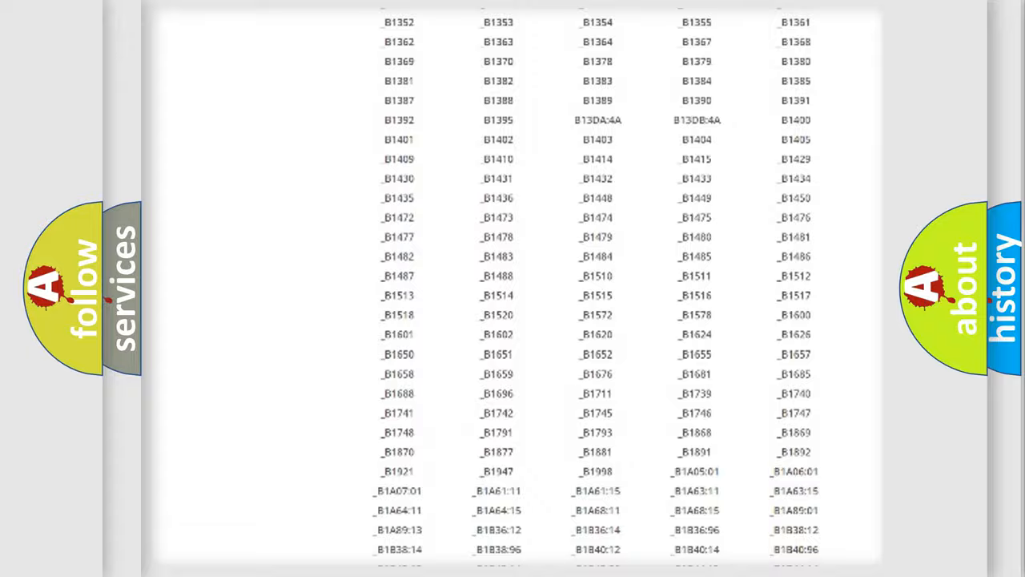